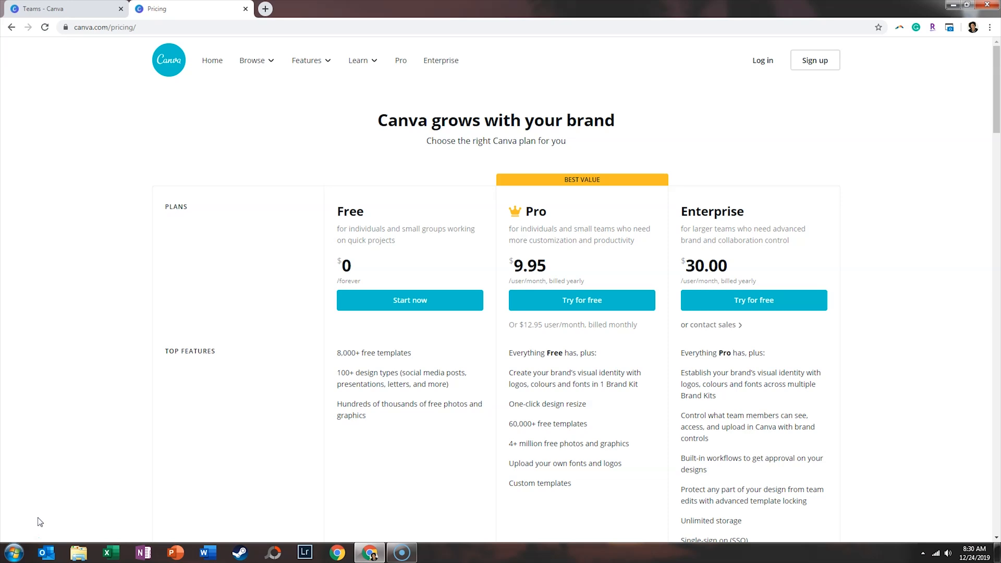
Scroll the pricing page down to the Design and Publishing rows of the plan comparison table
scroll(down, 3)
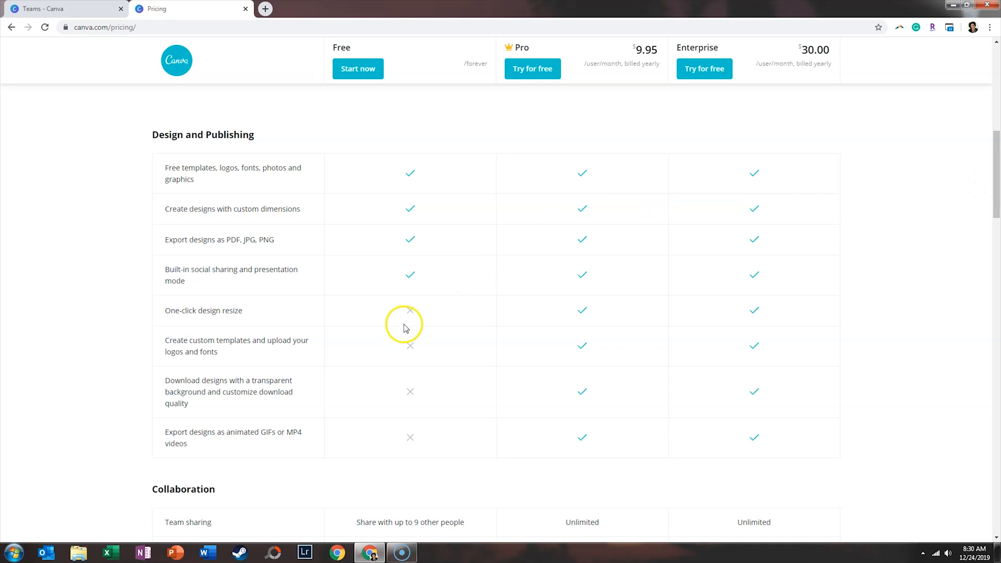
mouse_move(399, 403)
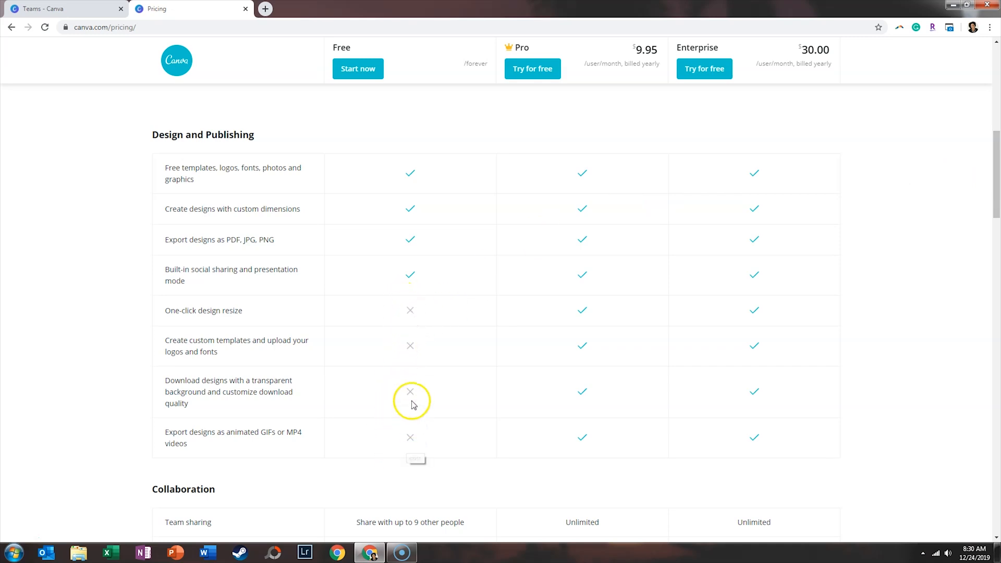
mouse_move(416, 452)
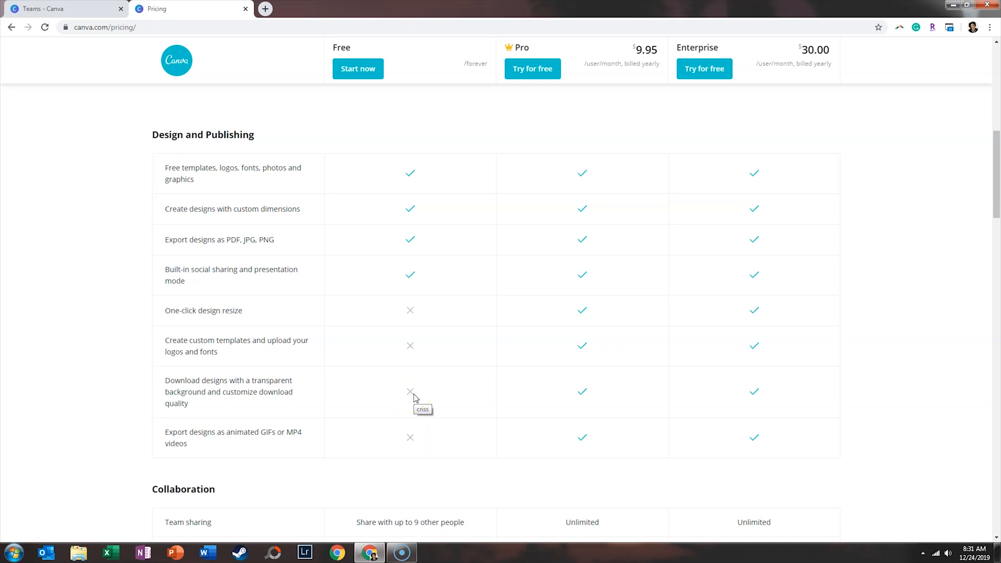
mouse_move(411, 317)
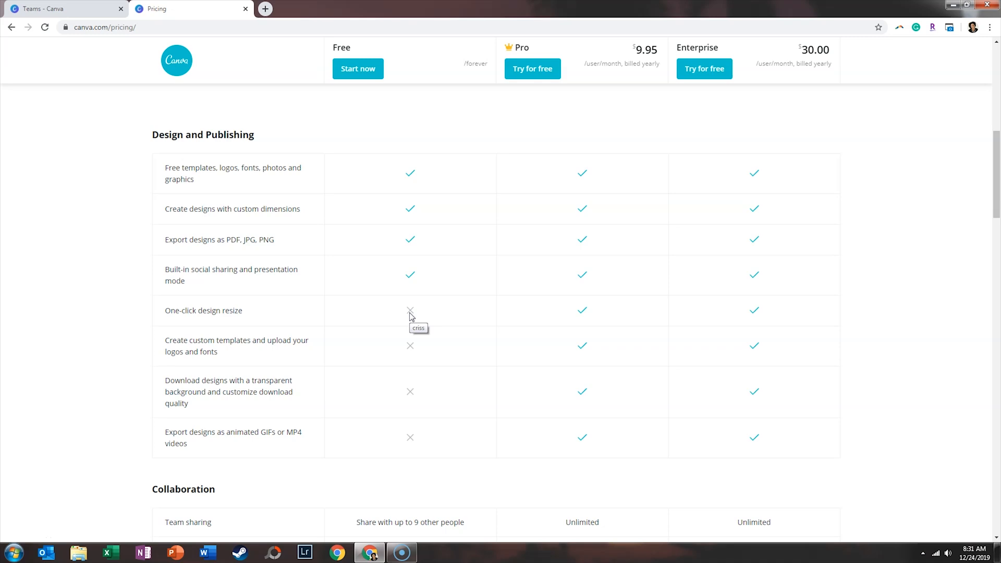
Scroll further to the Collaboration rows covering team sharing, commenting and approvals
scroll(down, 3)
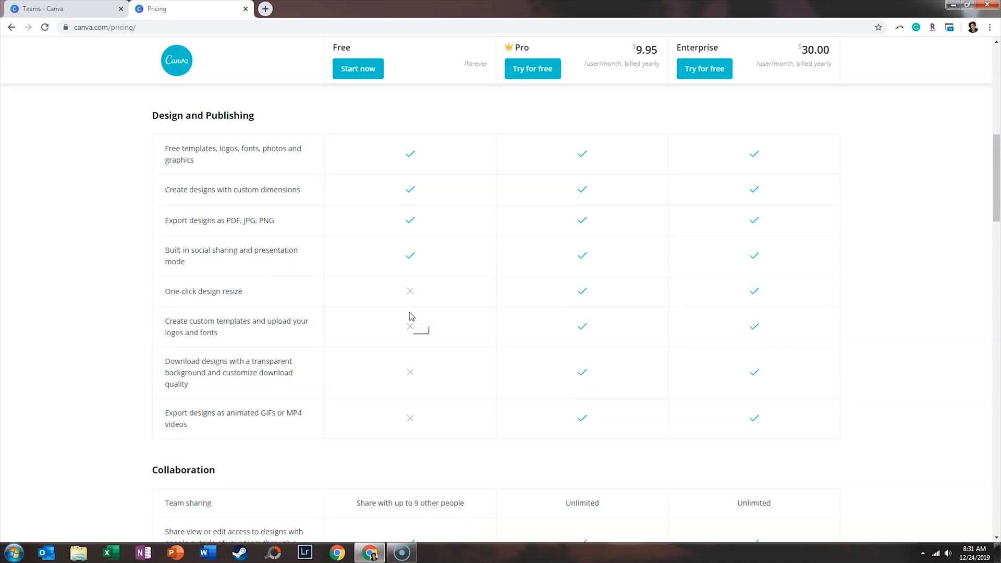
scroll(down, 3)
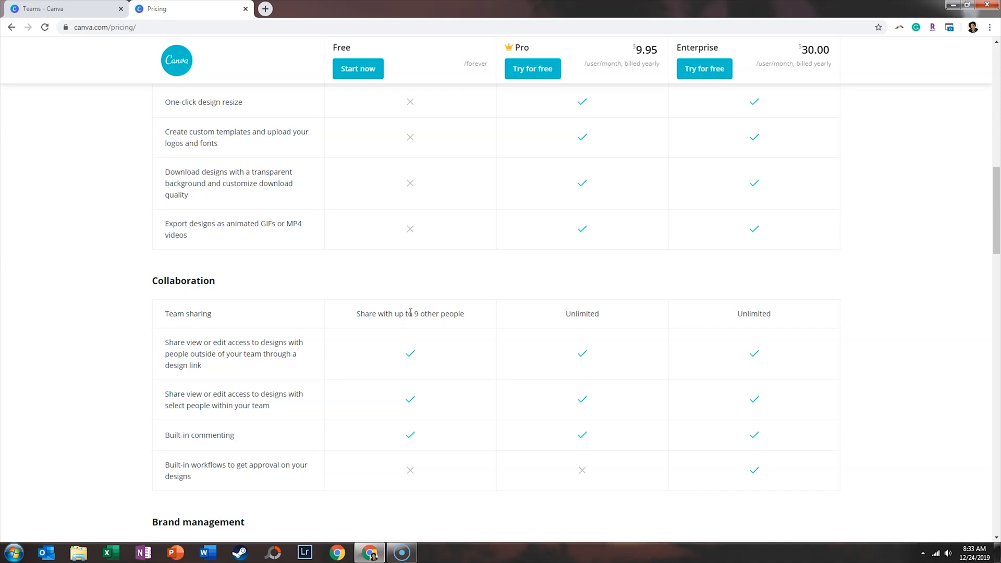
Go back to the 'Teams - Canva' tab's Create a team page, five members for $24.95/month
click(52, 8)
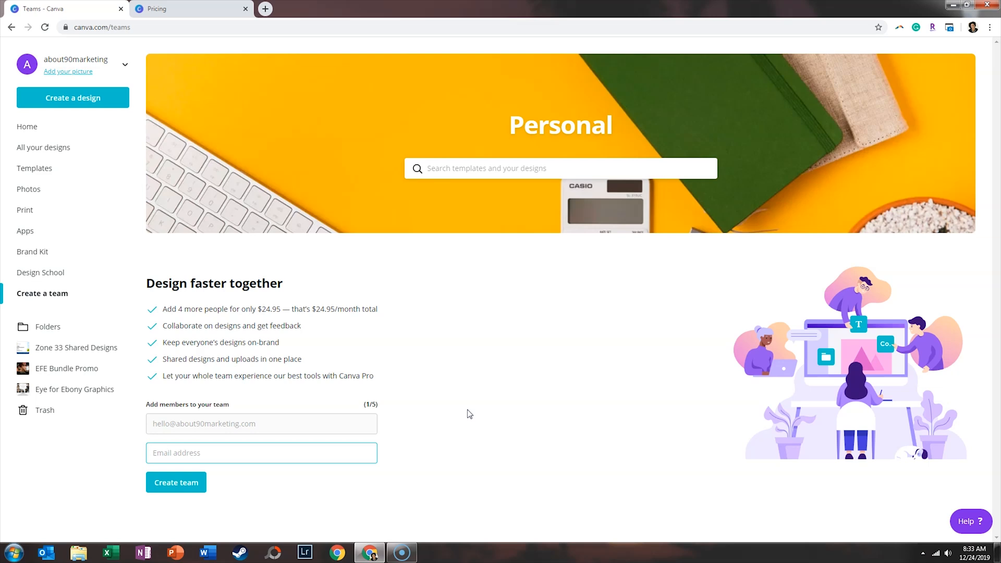
click(262, 453)
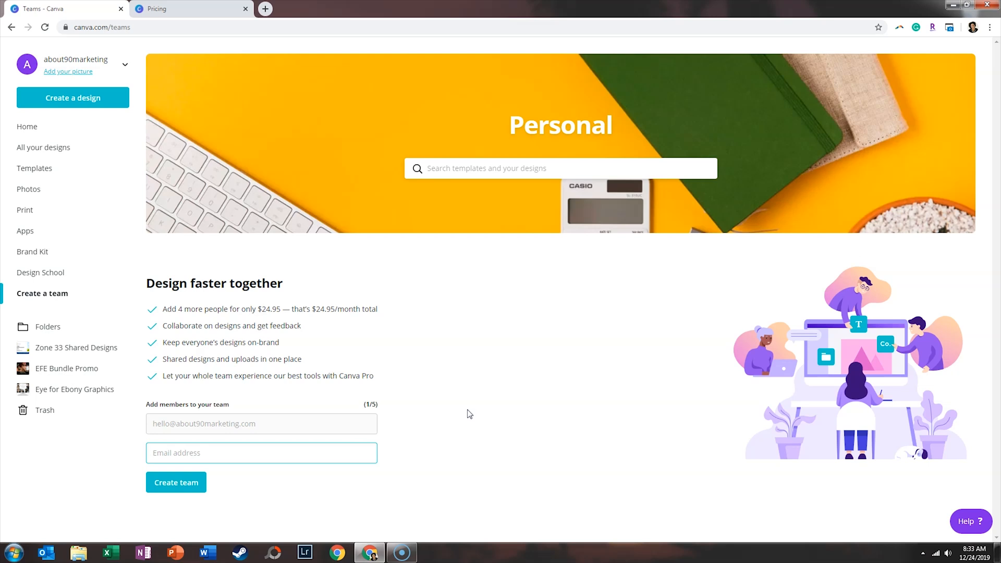
click(261, 453)
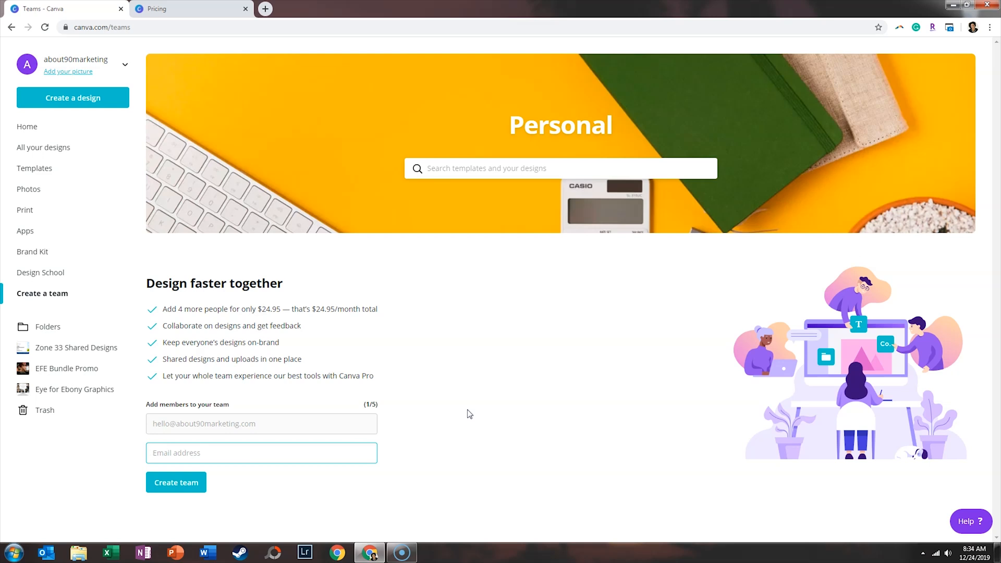
click(262, 452)
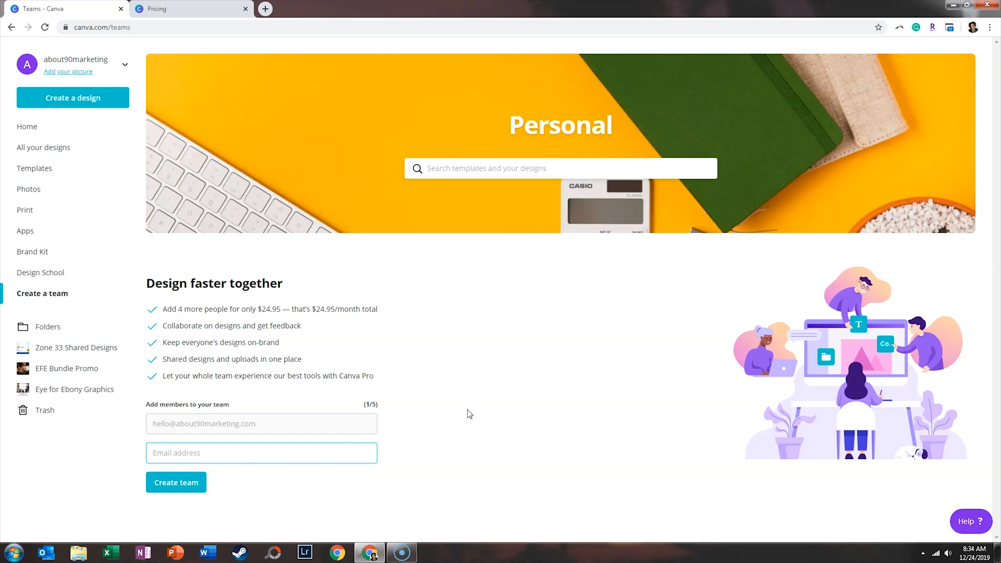
click(261, 453)
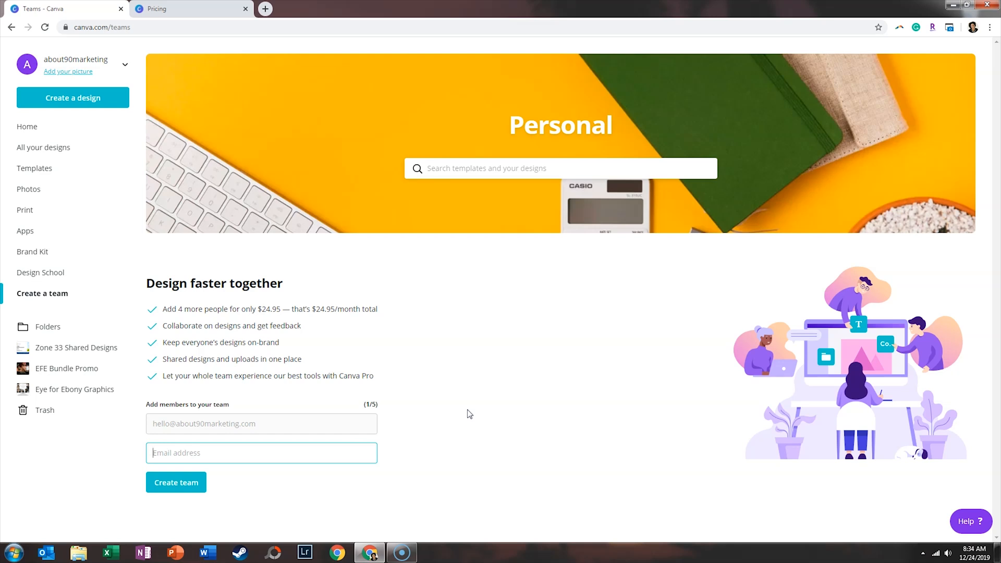
mouse_move(386, 415)
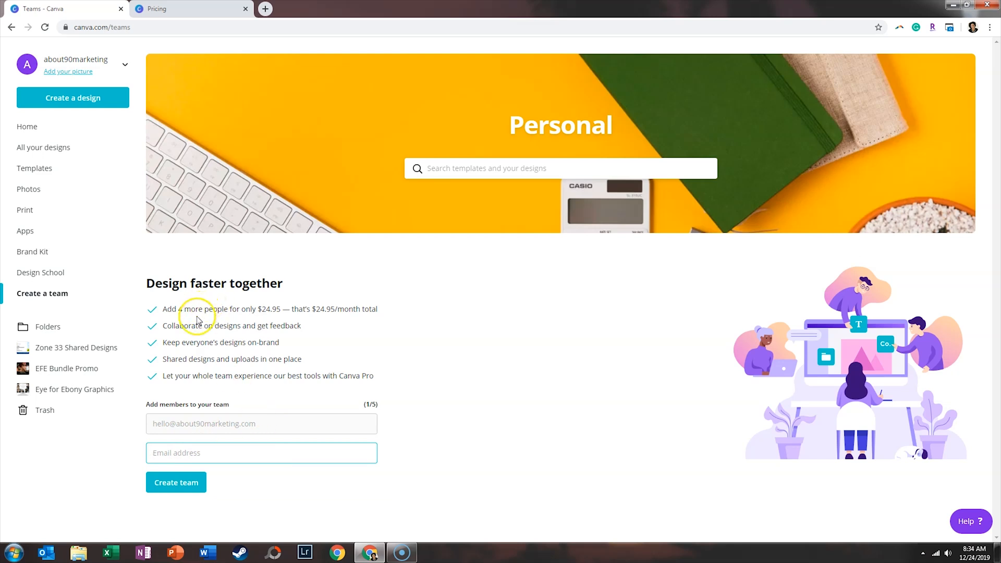
Open the account name dropdown to show the Switch team list of Personal and brand teams
click(261, 453)
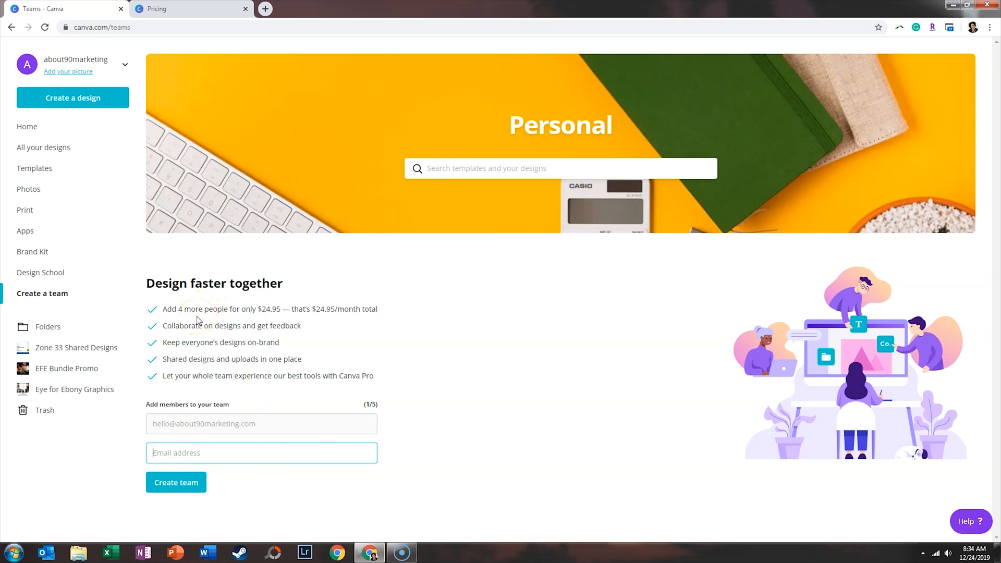
click(181, 452)
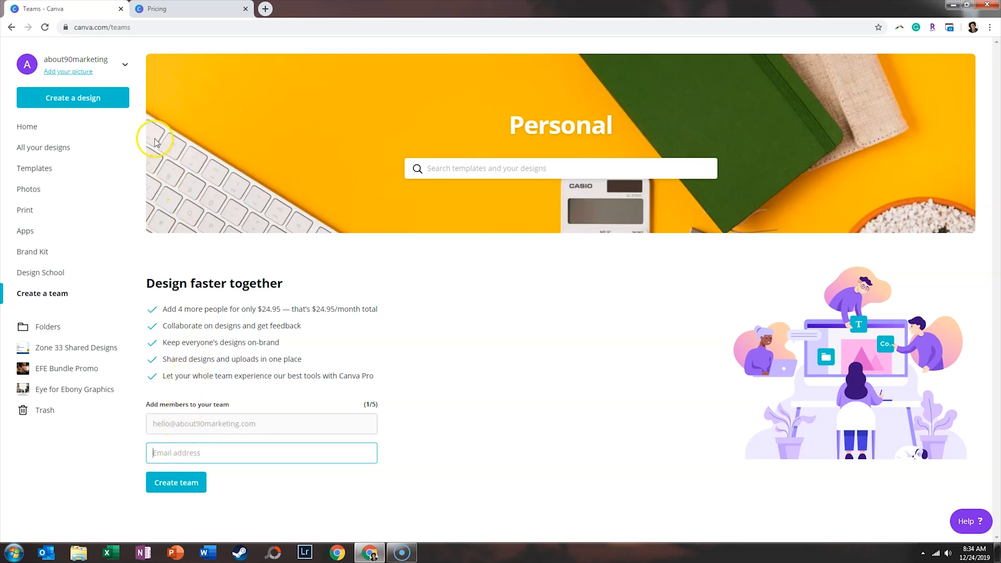
click(125, 64)
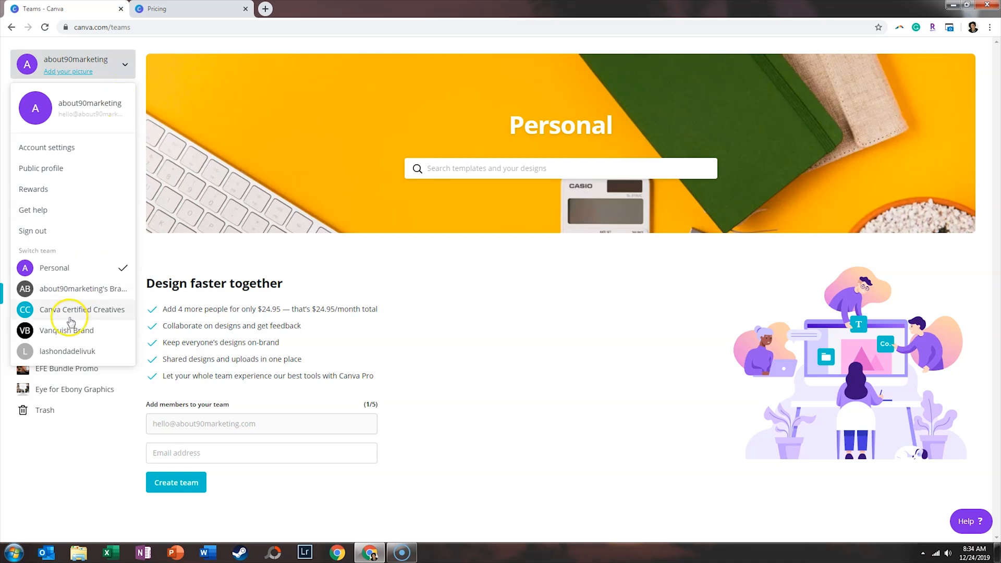
Select Vanquish Brand under Switch team to open its SMALLER - Salon Anniversary design
click(73, 309)
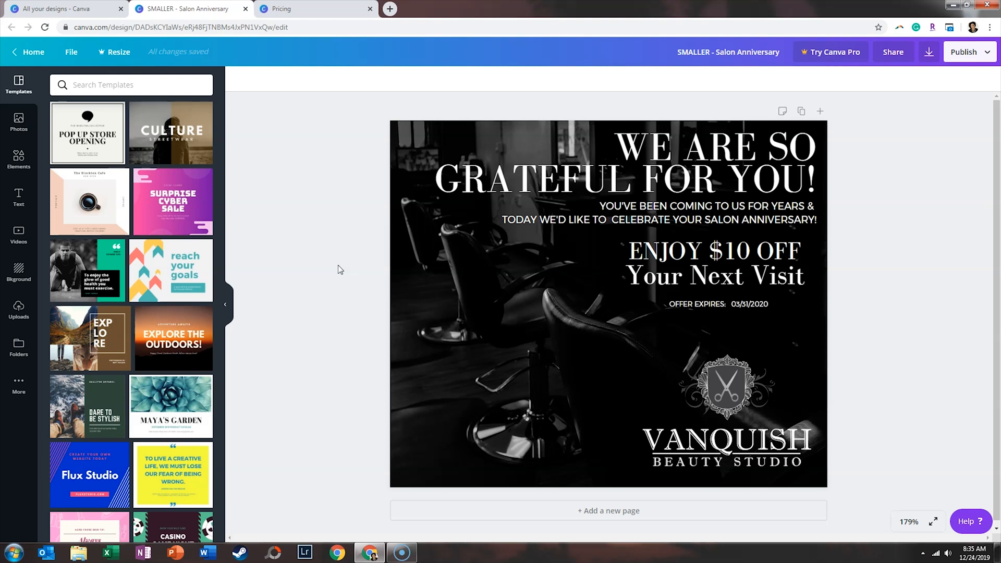
Open the Share panel and show Vanquish Brand's Can edit, Can view and Not shared options
click(892, 52)
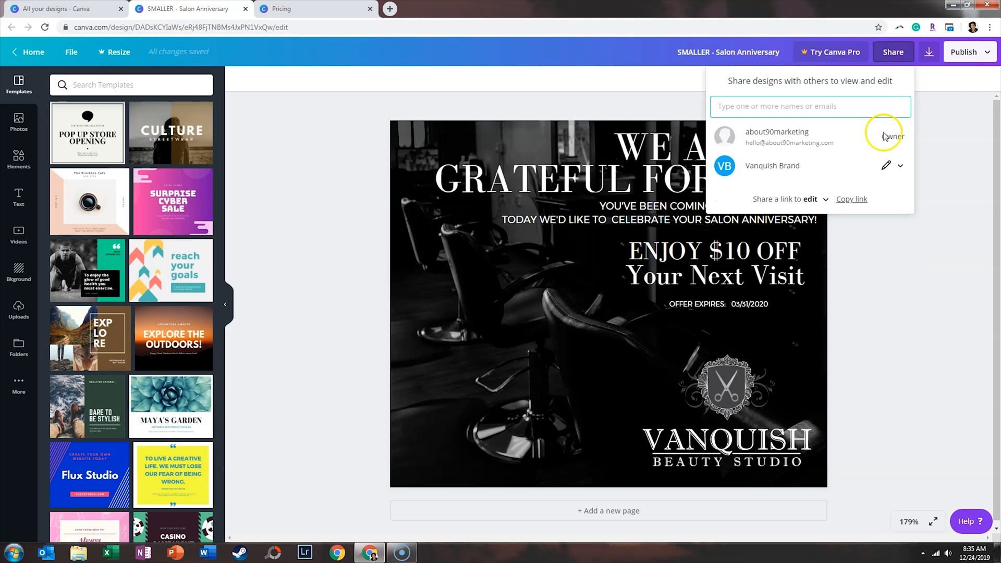
click(892, 166)
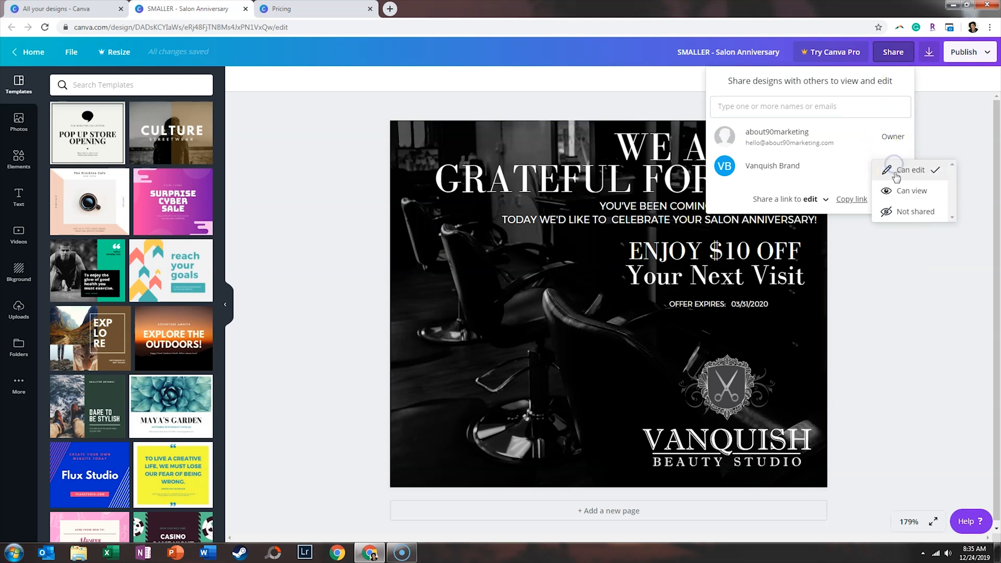
mouse_move(933, 183)
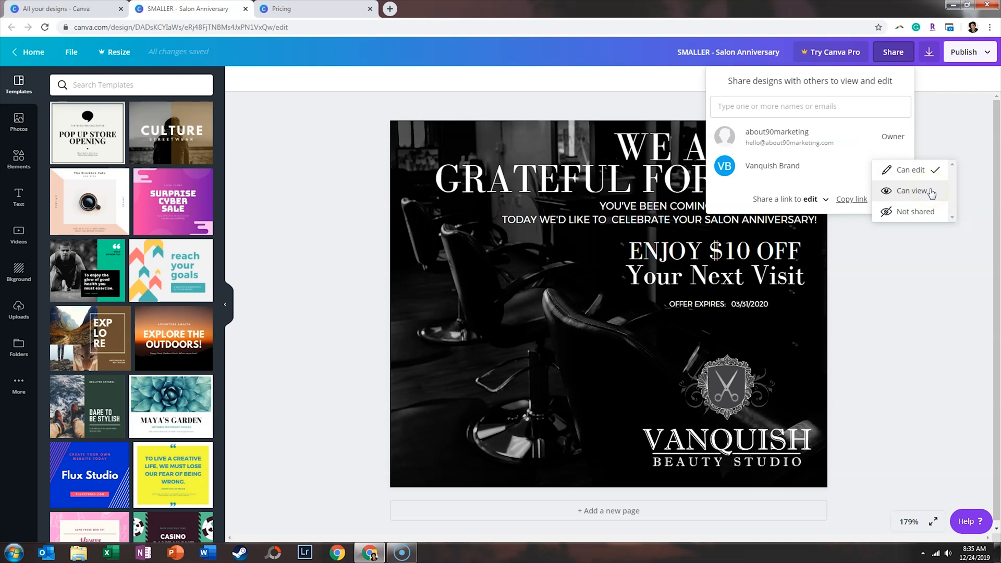
mouse_move(936, 188)
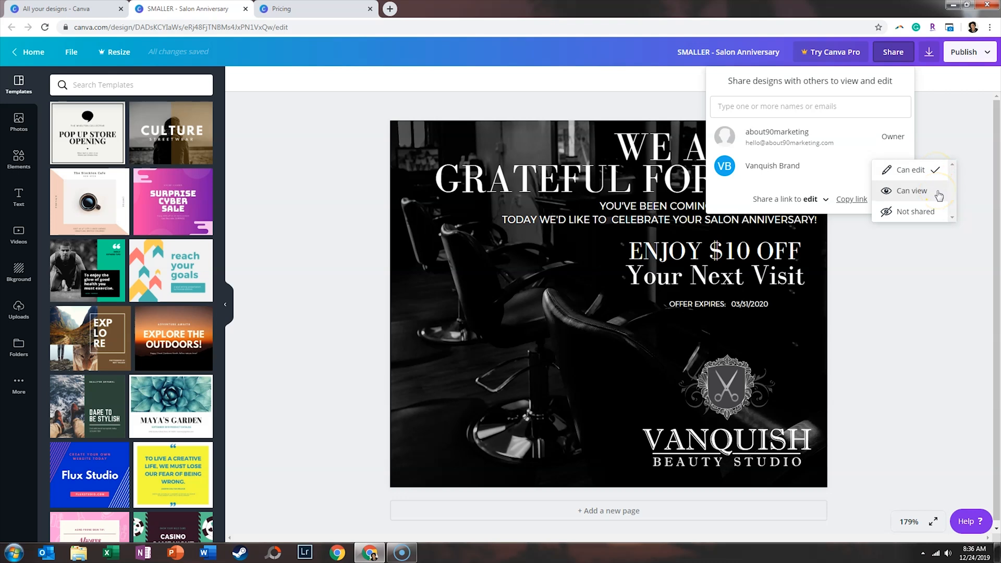
Close the team access dropdown and list the link options: edit, use as template, view
click(911, 190)
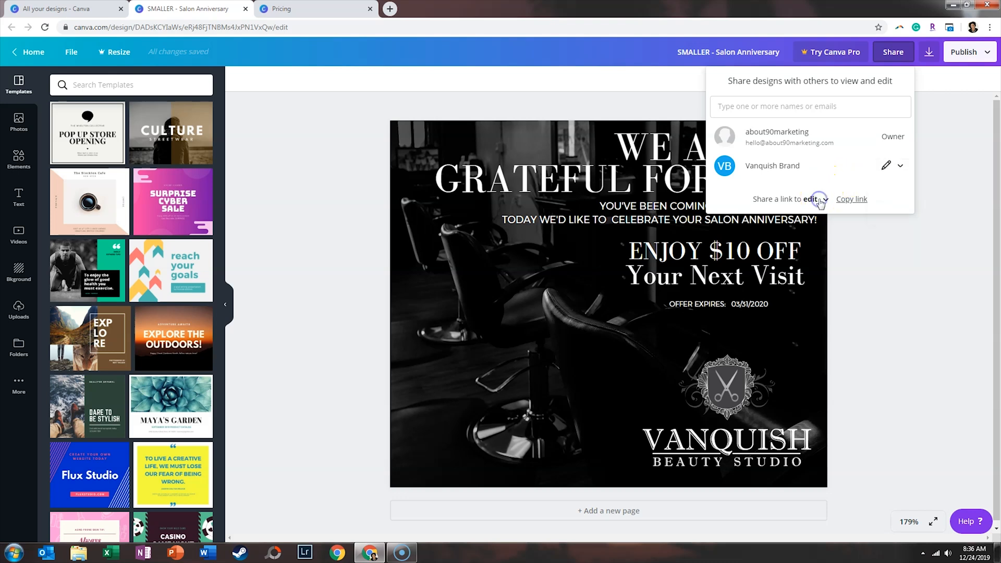
click(816, 199)
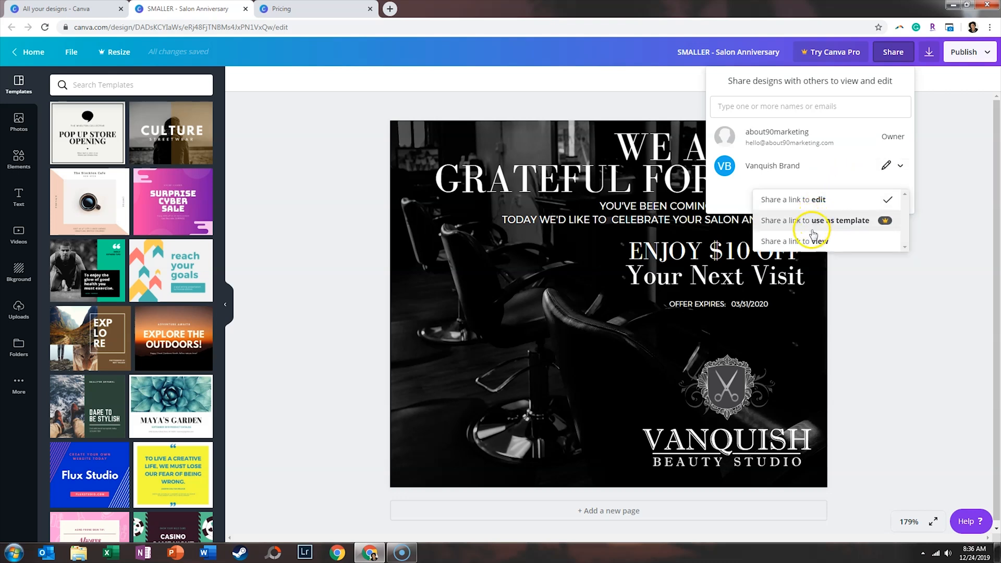
mouse_move(826, 204)
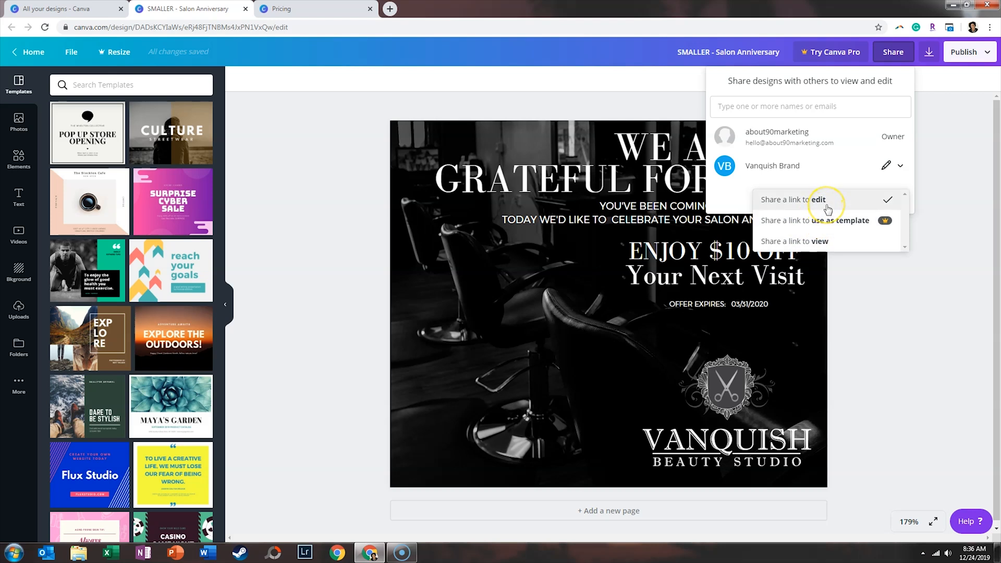
mouse_move(834, 220)
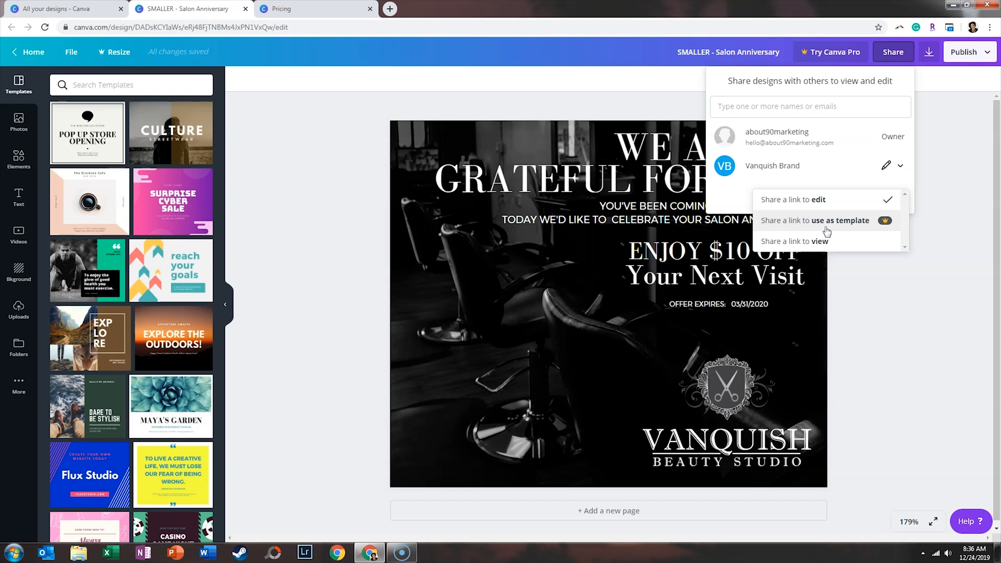
mouse_move(903, 282)
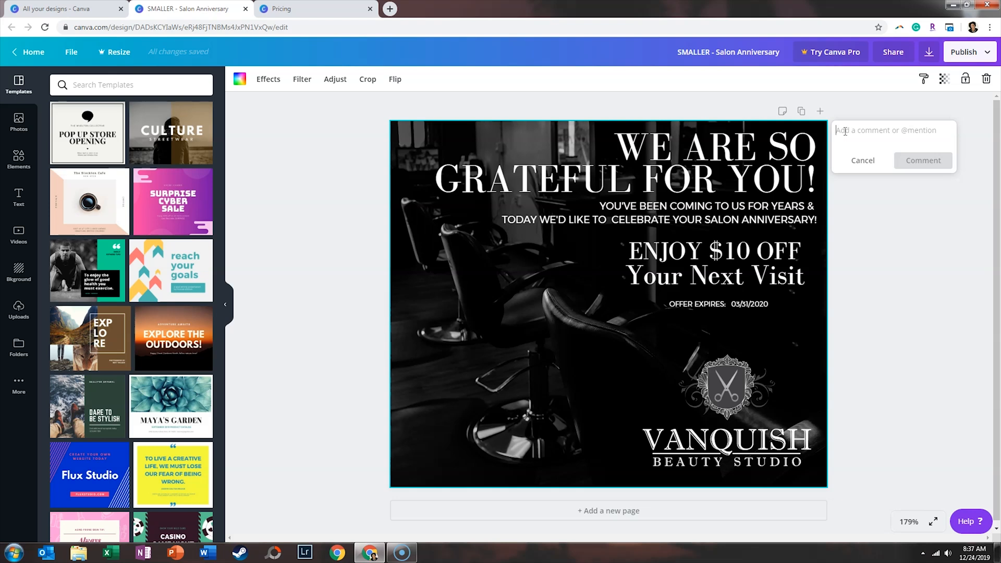
Post the comment "Here's my comment" on the salon page and close the thread
text(Here's my)
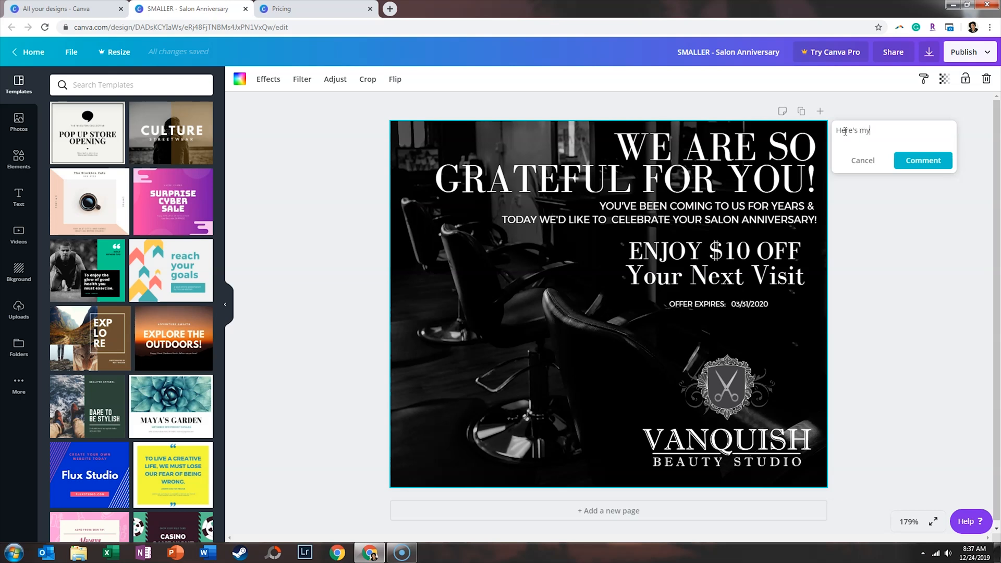
text(comment)
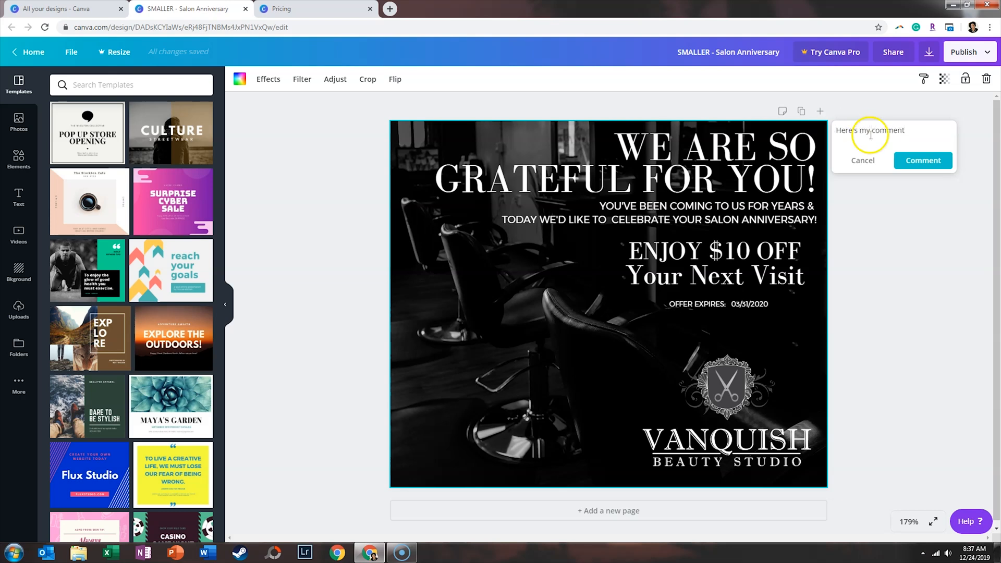
click(923, 160)
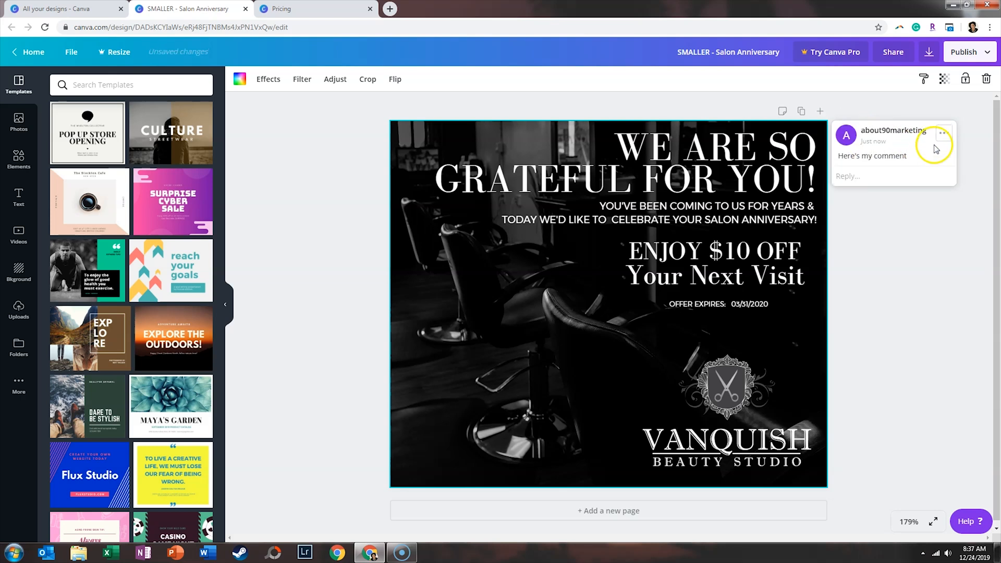
click(944, 133)
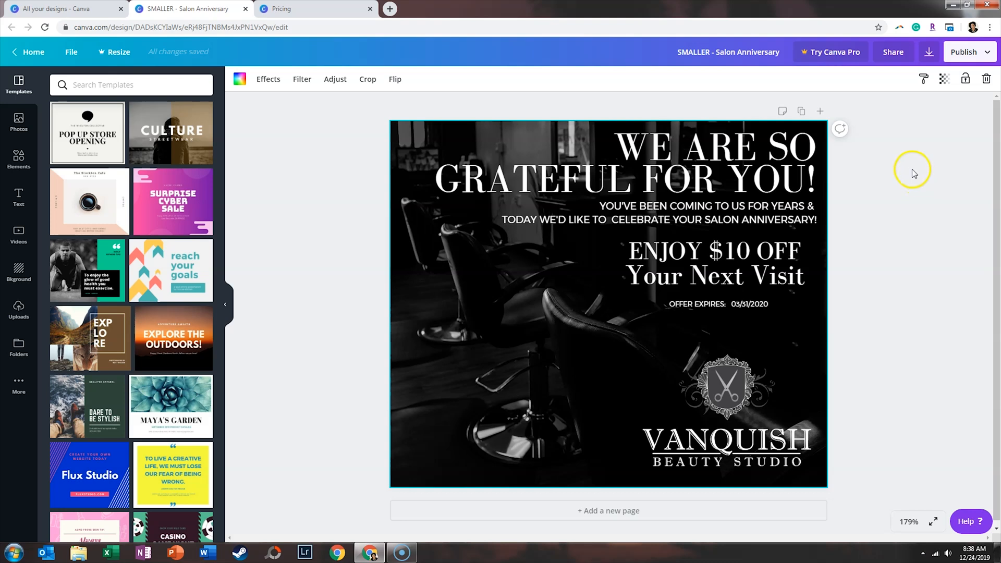
Open and close the design notes, then duplicate the coupon page into Page 2
click(782, 111)
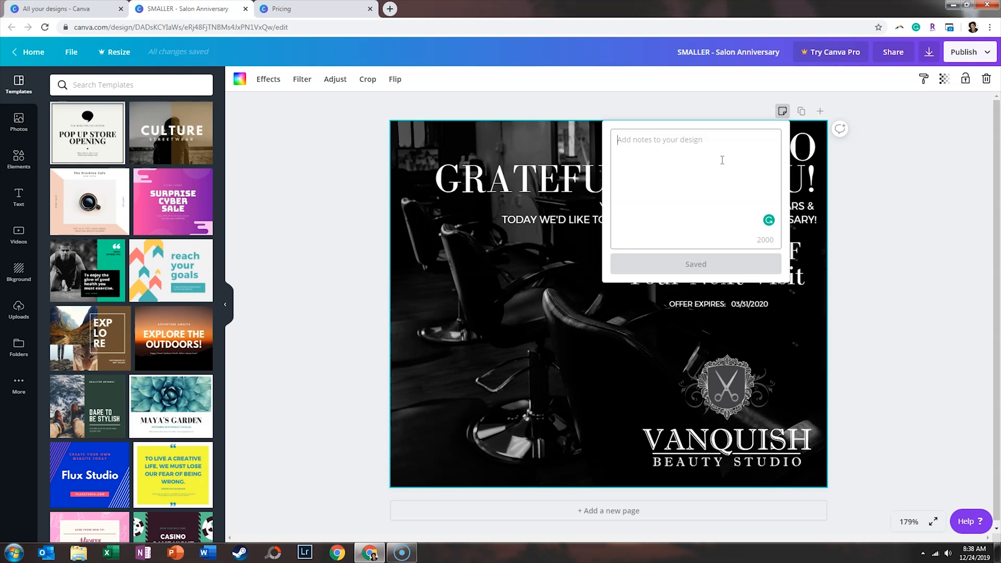
click(782, 111)
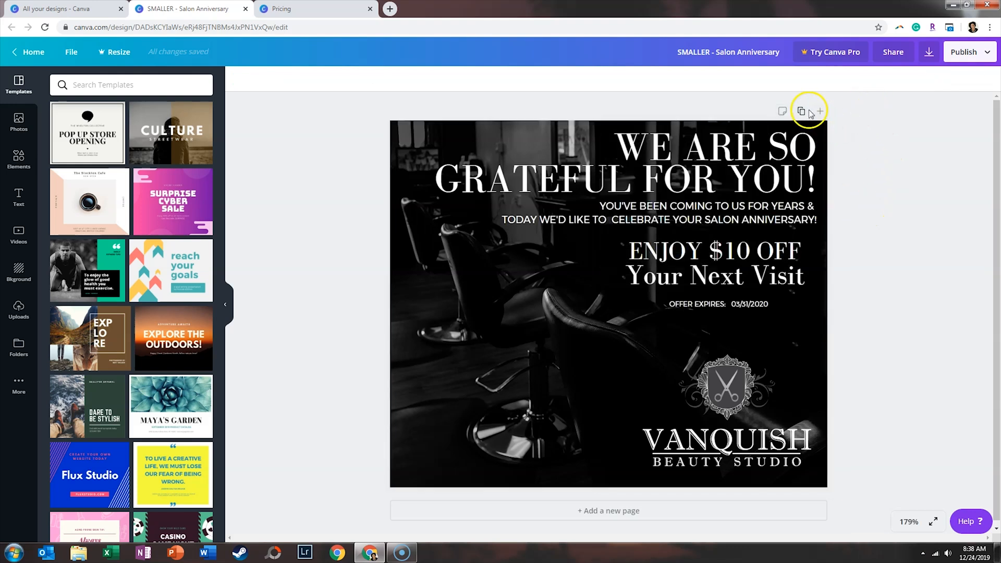
click(801, 111)
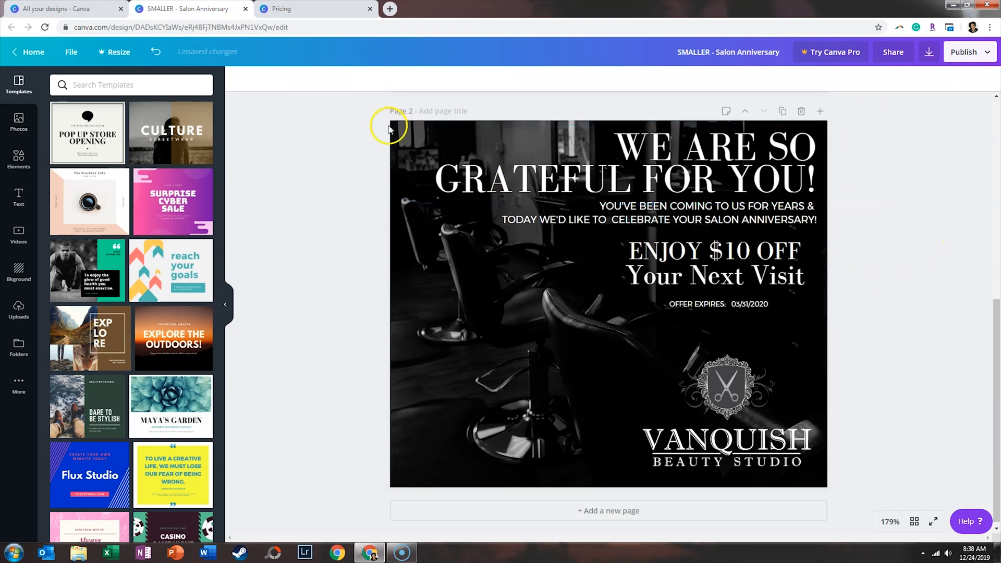